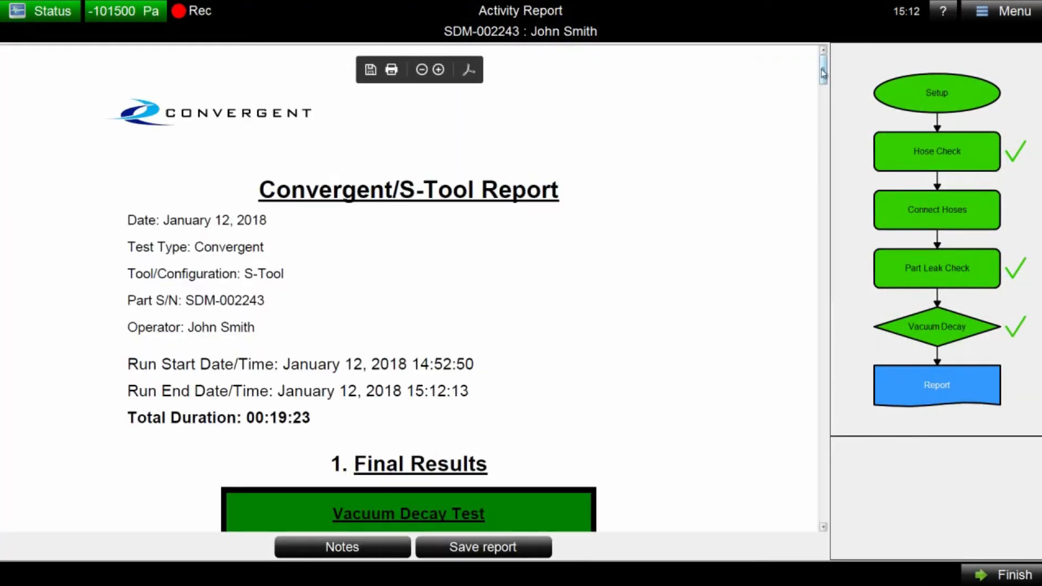
- Finish the PASS vacuum decay activity and choose to save a local copy of the data
scroll("down", 3)
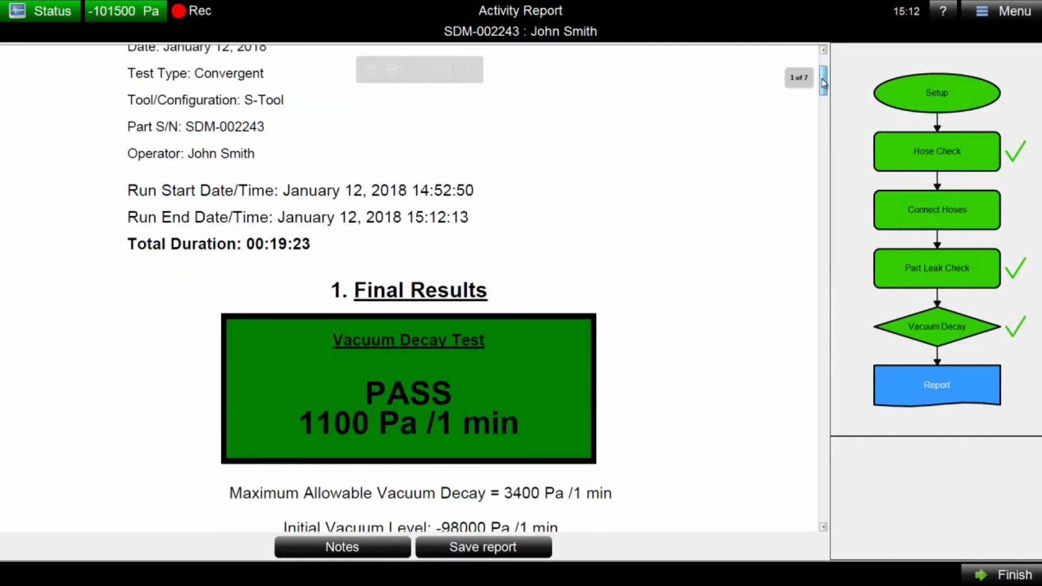
scroll("down", 3)
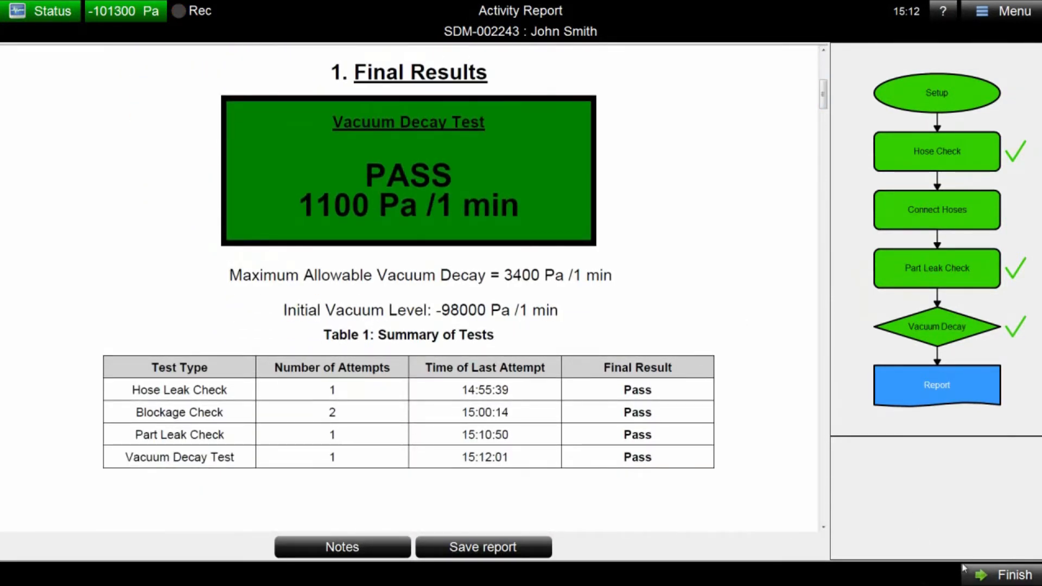
left_click(482, 546)
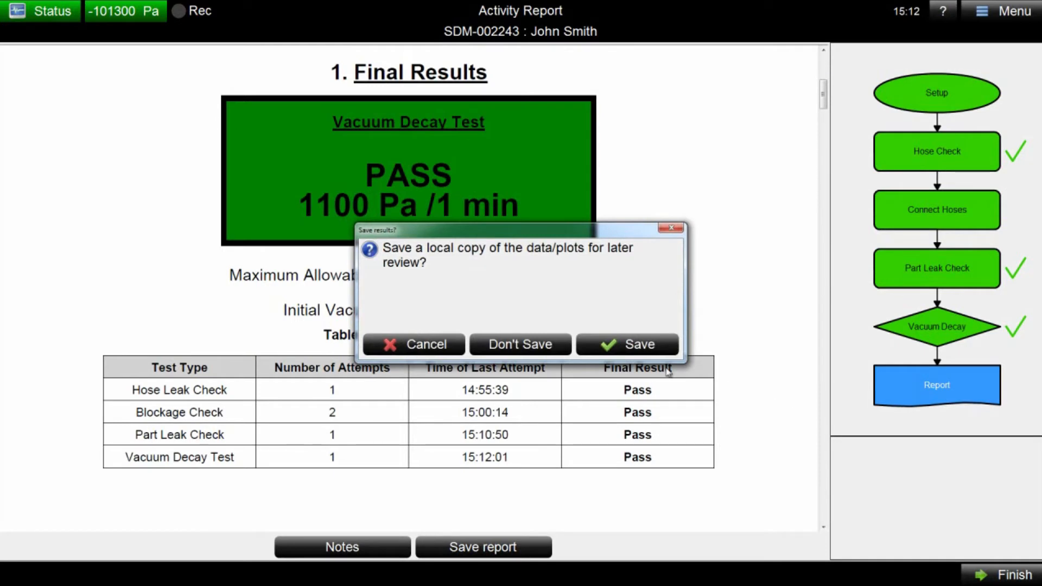
left_click(626, 344)
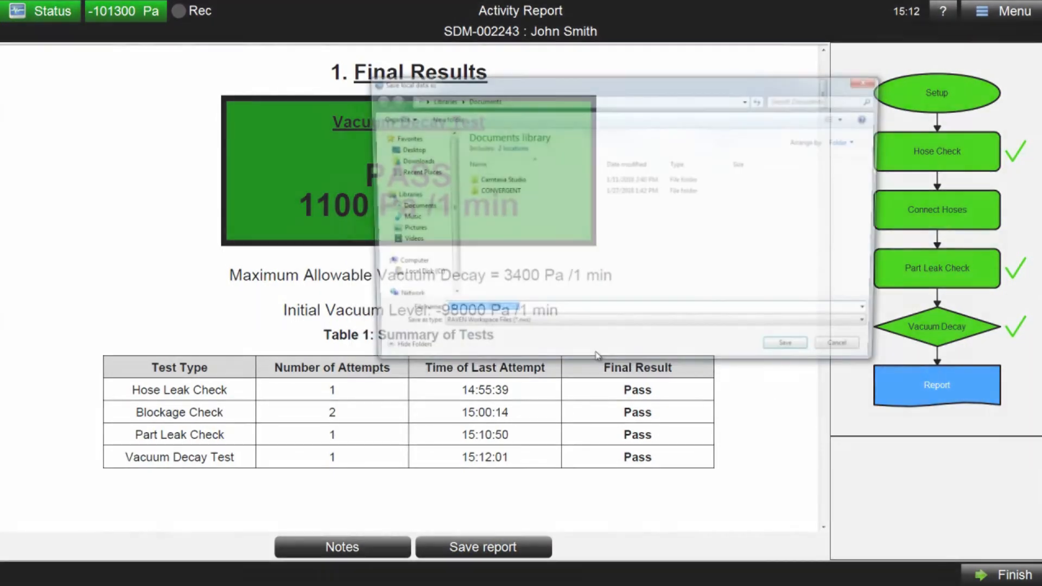